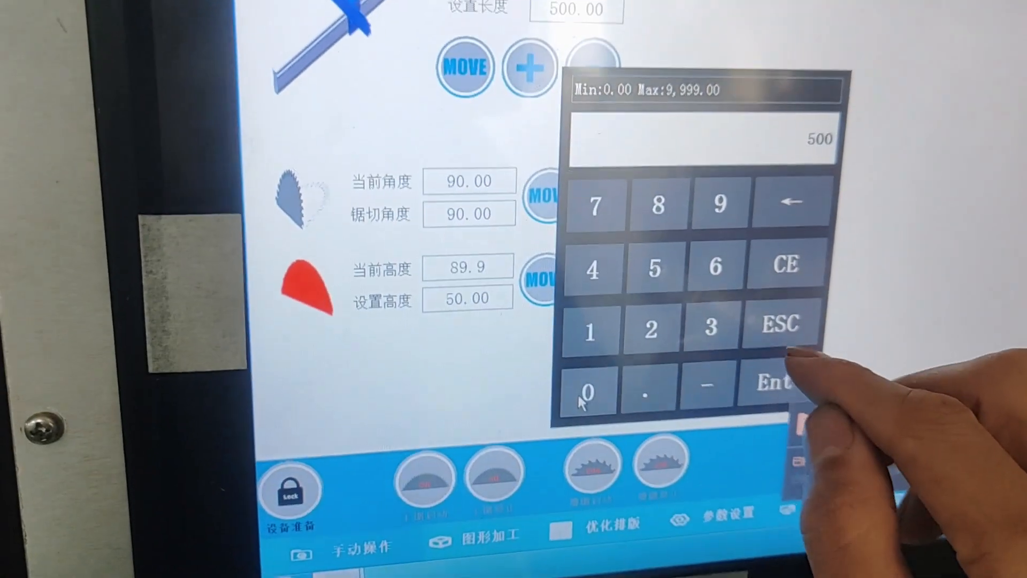
- Confirm 500 on the number pad as the set length
click(776, 383)
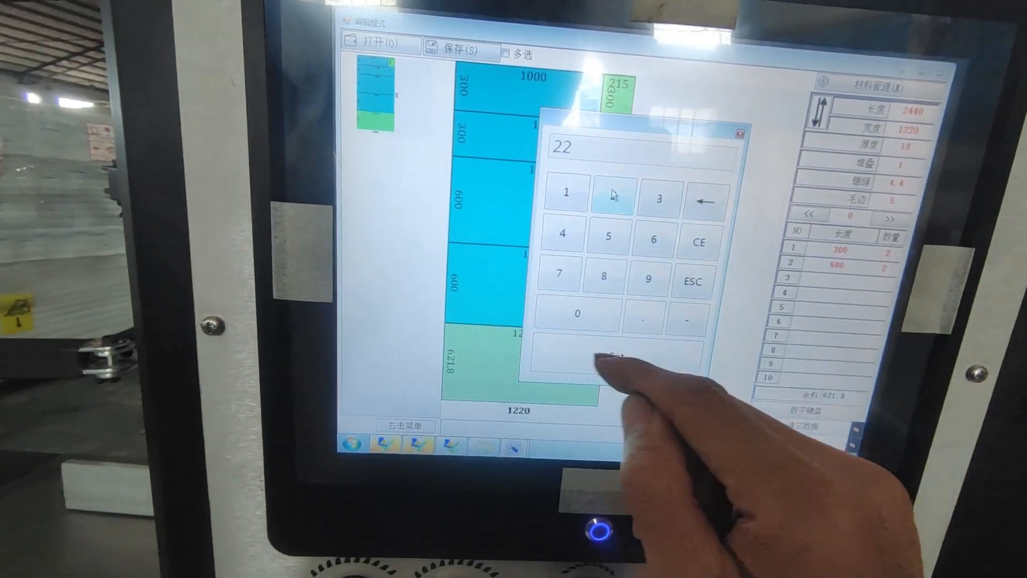
- Send the 2440×1220 layout of 300 and 600 parts to the main run screen
click(613, 359)
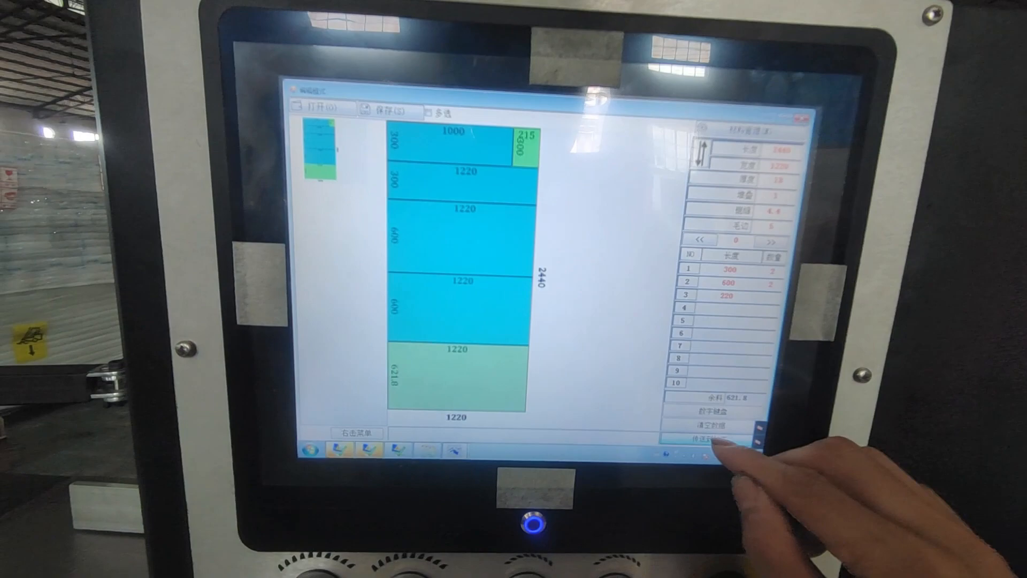
click(704, 435)
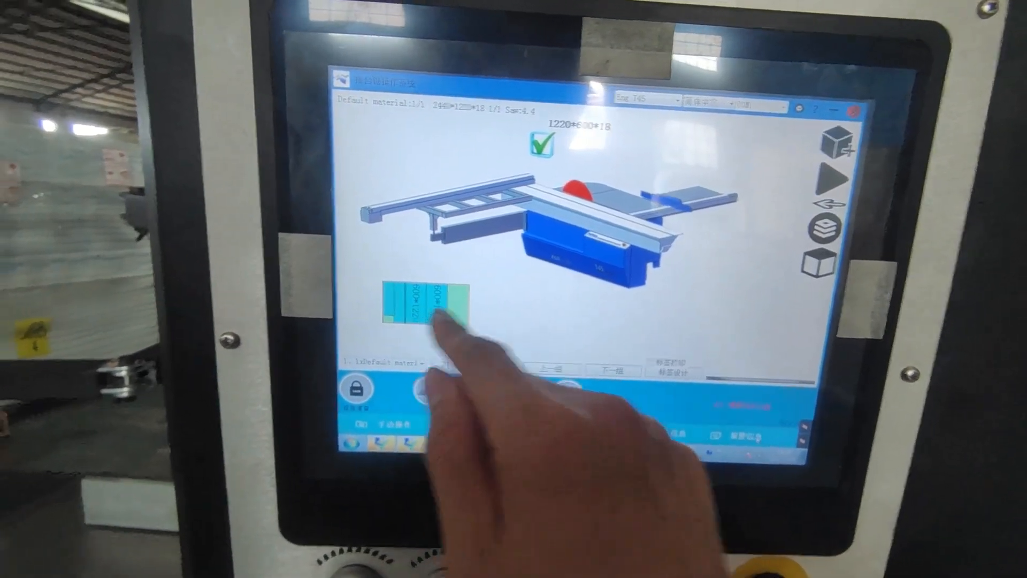